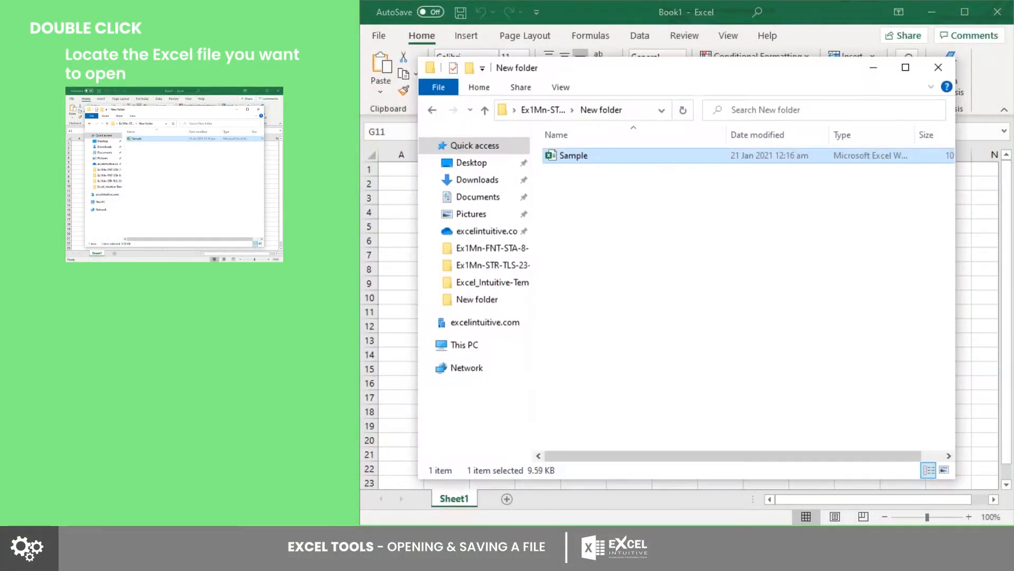
# - Open the Sample workbook from the New folder in File Explorer
pyautogui.click(650, 286)
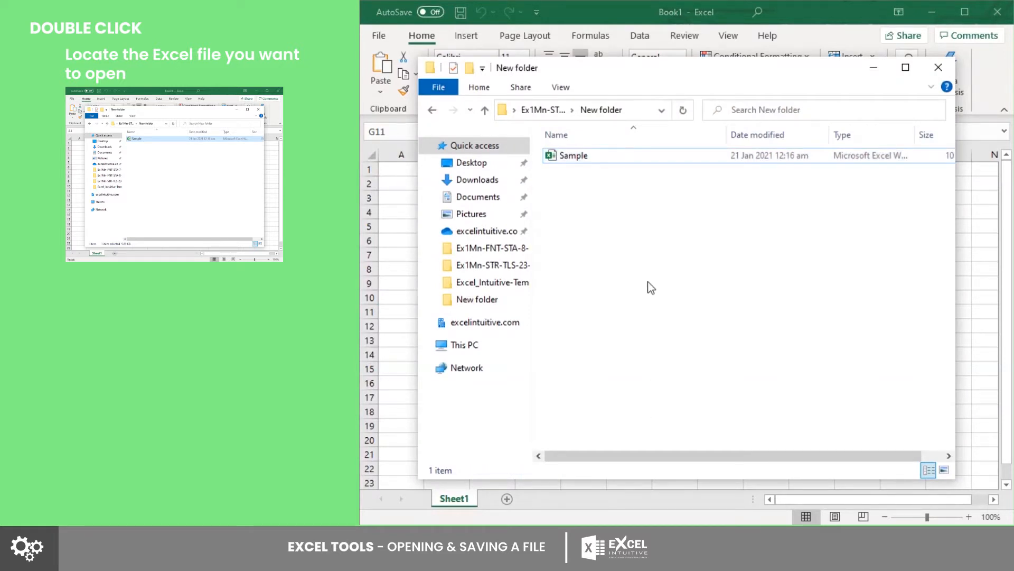
pyautogui.doubleClick(572, 155)
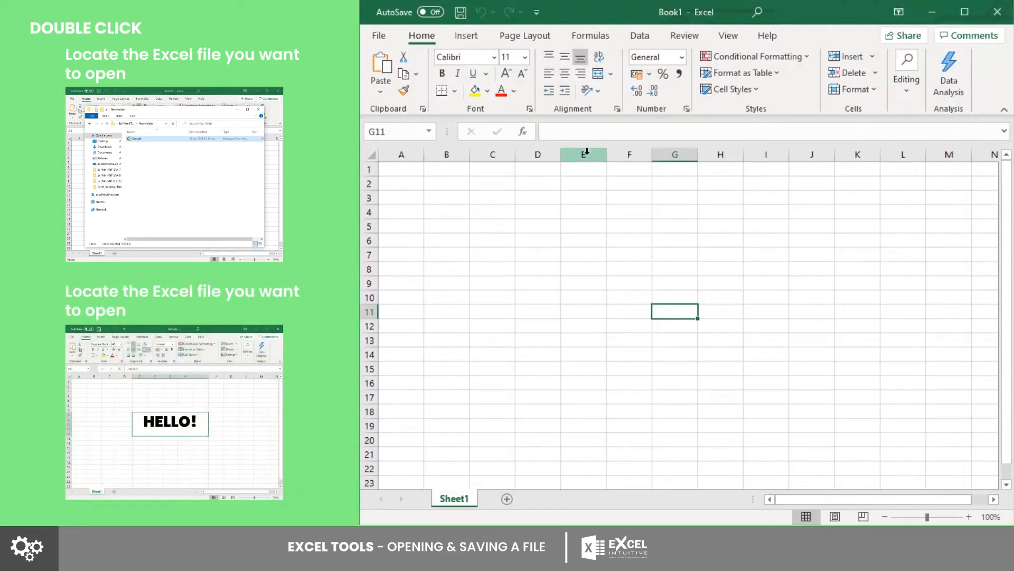
pyautogui.doubleClick(136, 139)
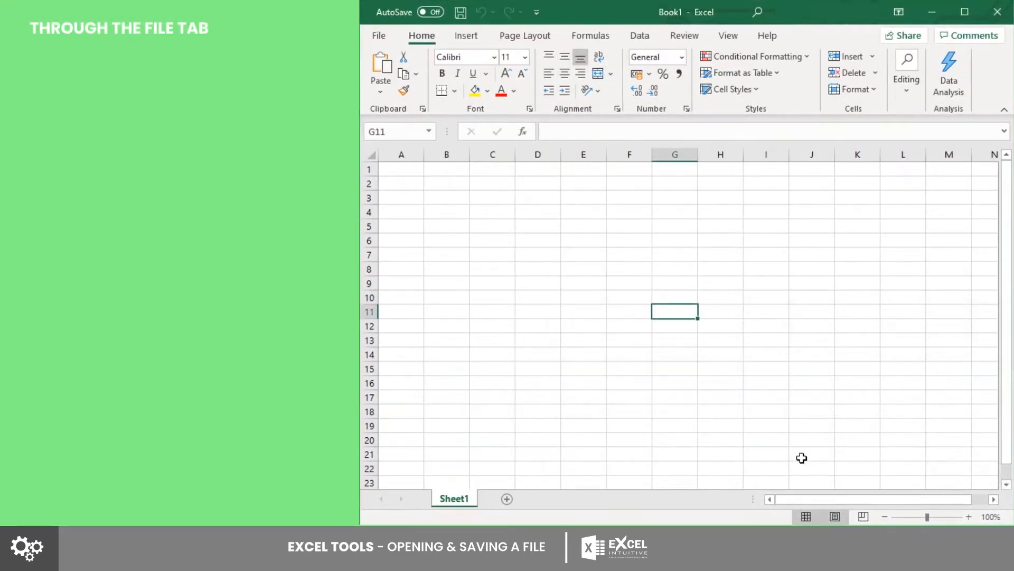
# - Select cell G10 and show the File start screen with templates and recent workbooks
pyautogui.click(675, 297)
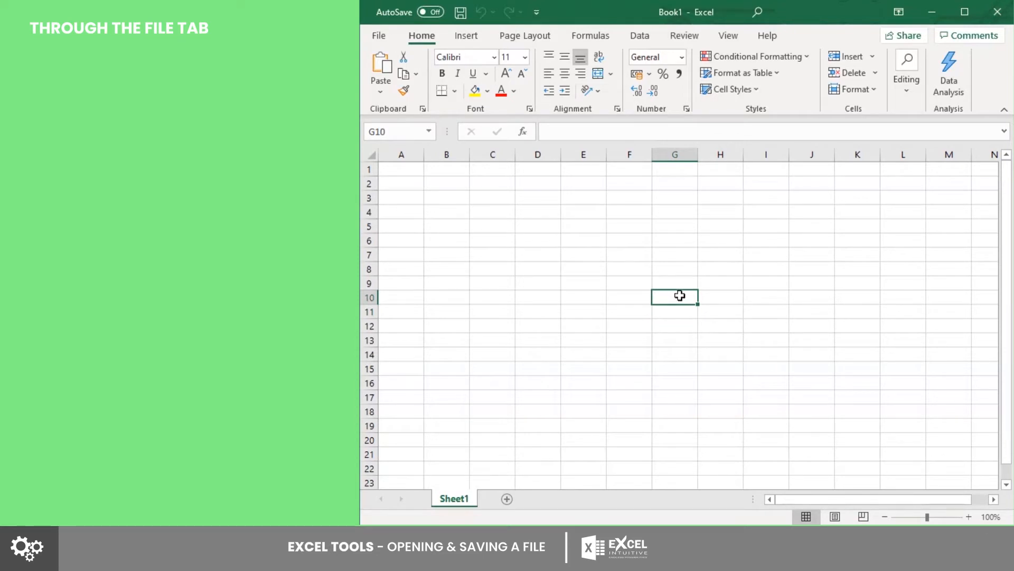
pyautogui.click(378, 36)
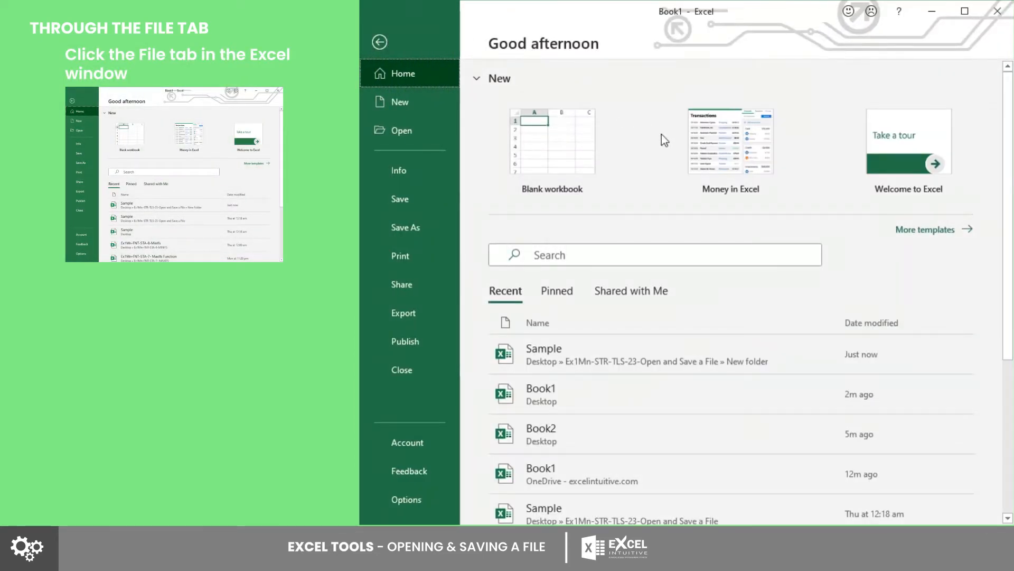
pyautogui.moveTo(667, 144)
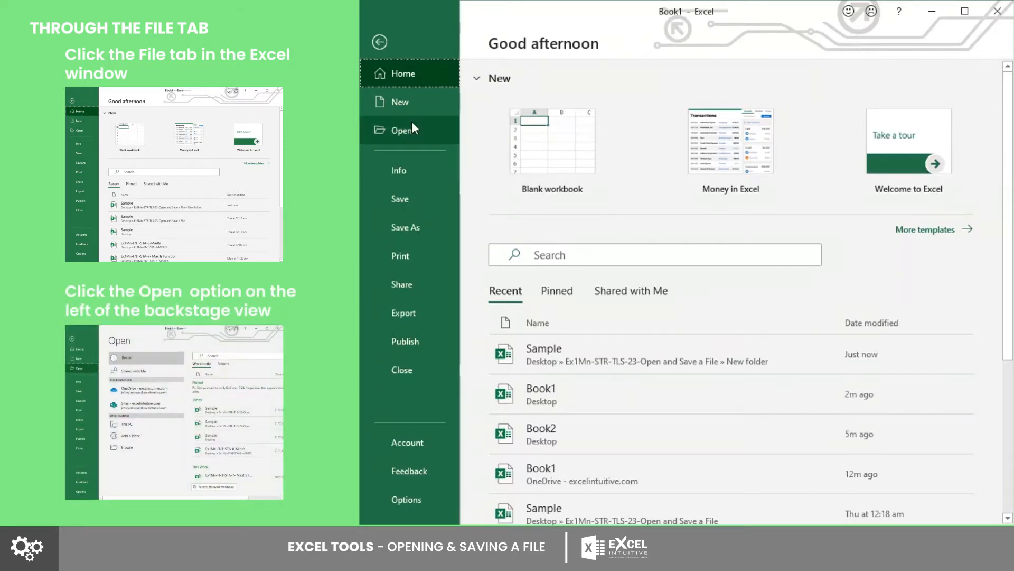
# - Browse to the New folder and open the Sample workbook via the Open dialog
pyautogui.click(401, 130)
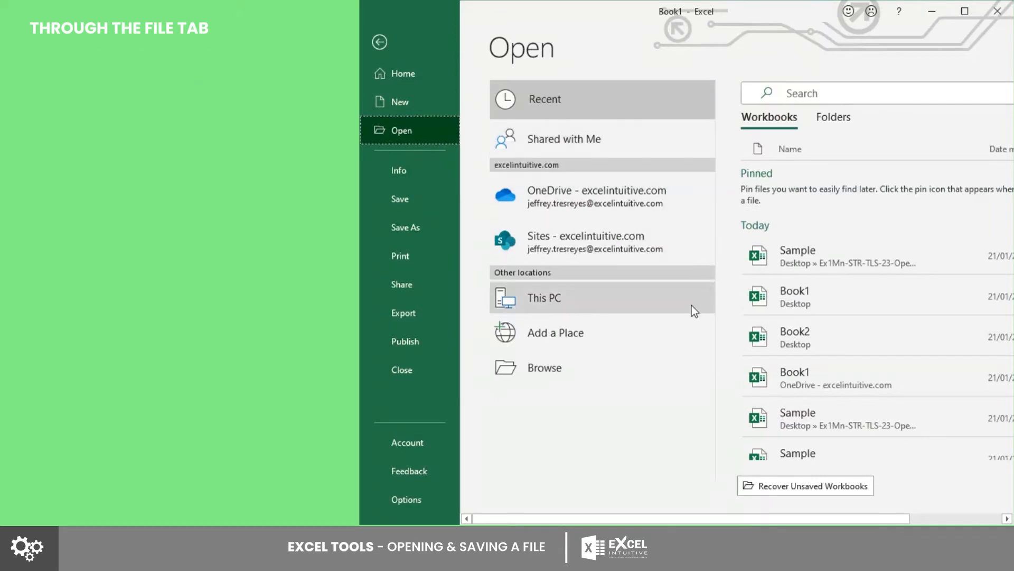
pyautogui.click(544, 366)
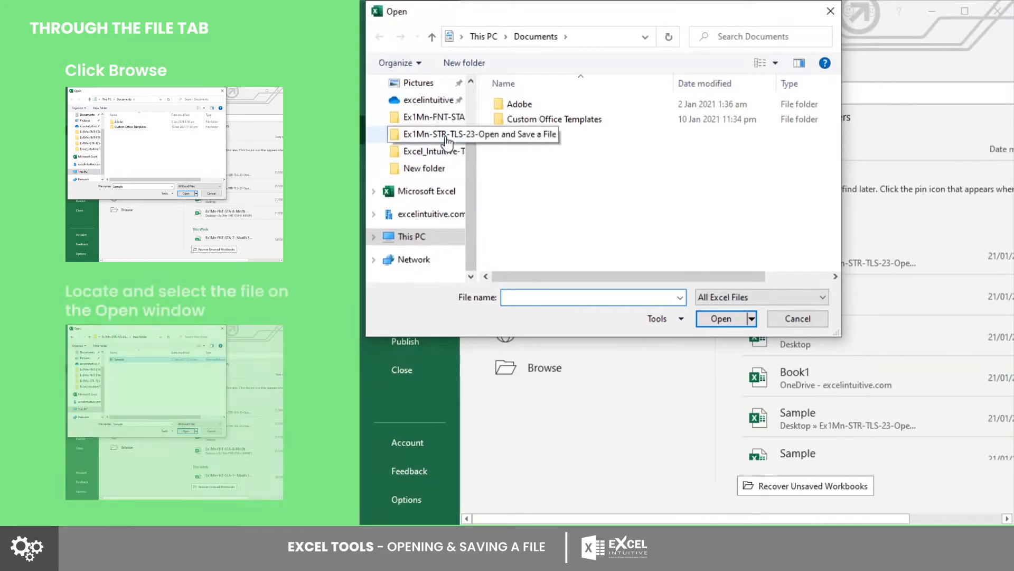
pyautogui.doubleClick(460, 133)
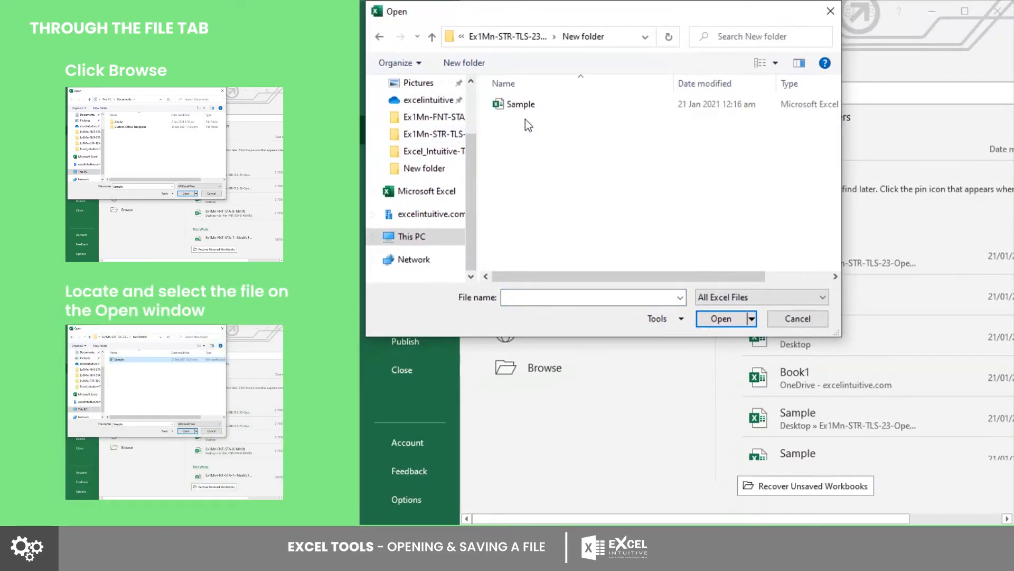
pyautogui.click(521, 103)
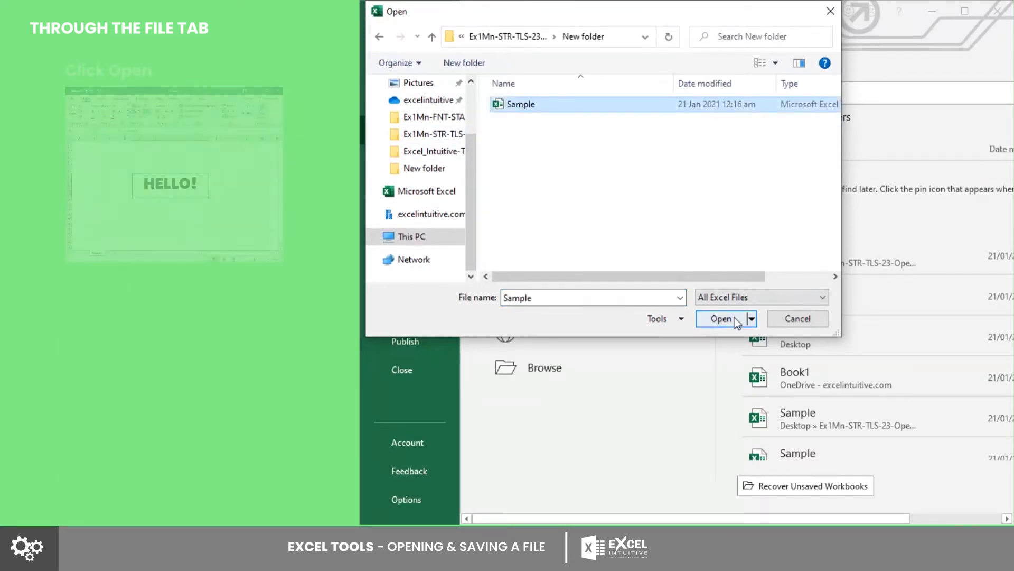
pyautogui.click(720, 318)
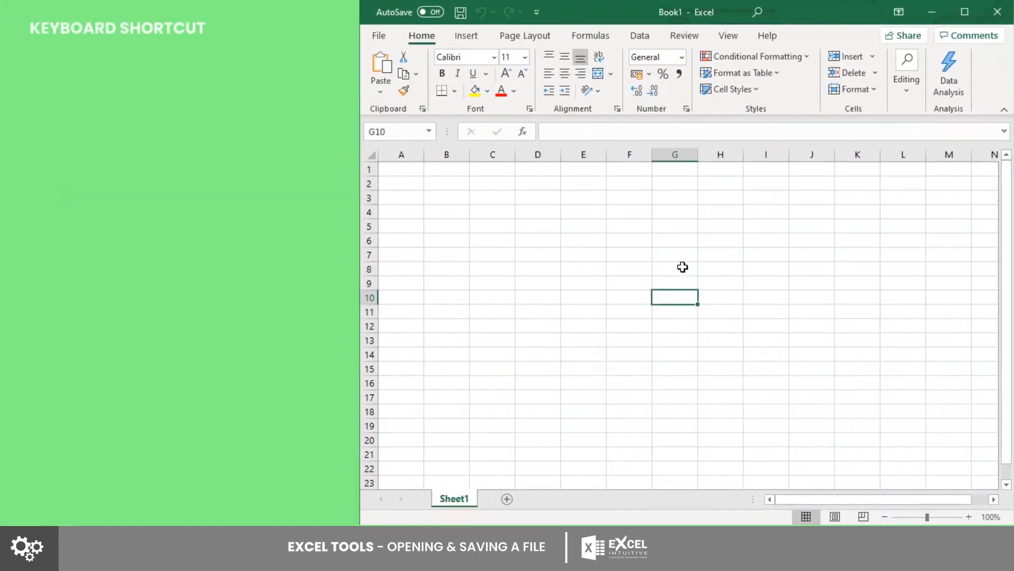
pyautogui.press('Up')
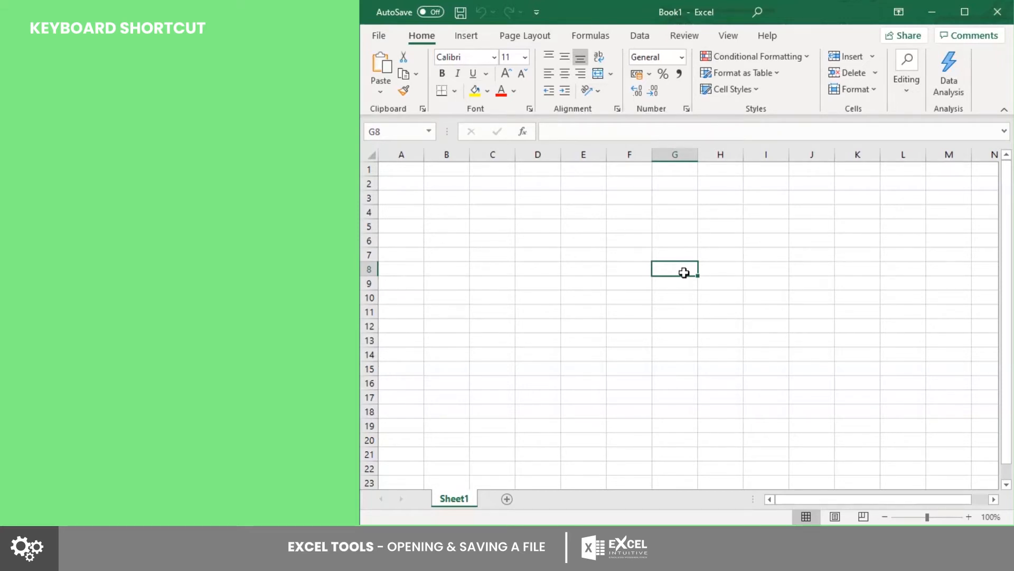
pyautogui.press('ctrl+o')
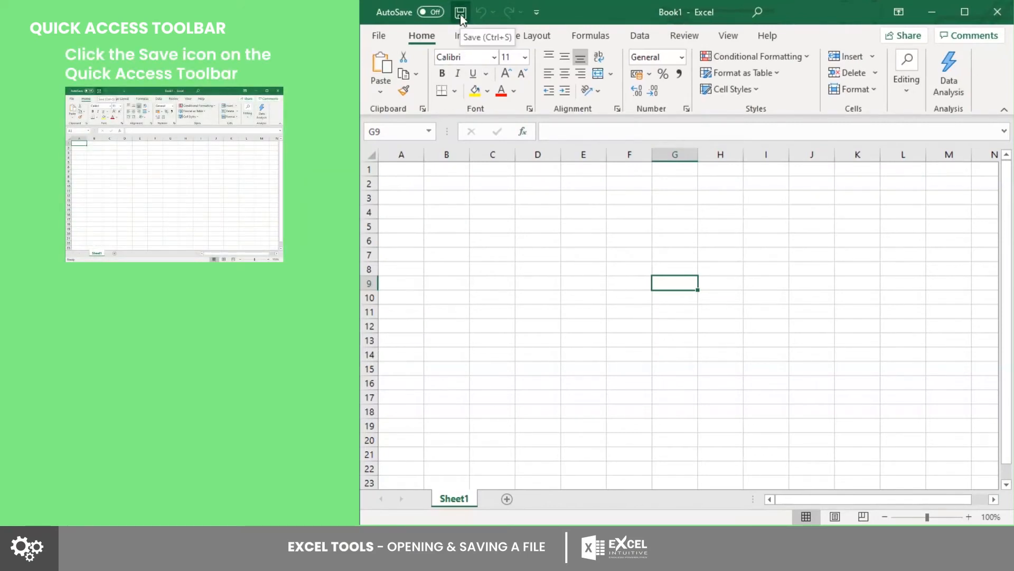
# - Save Book1 to the Desktop from the Quick Access Toolbar save prompt
pyautogui.click(461, 12)
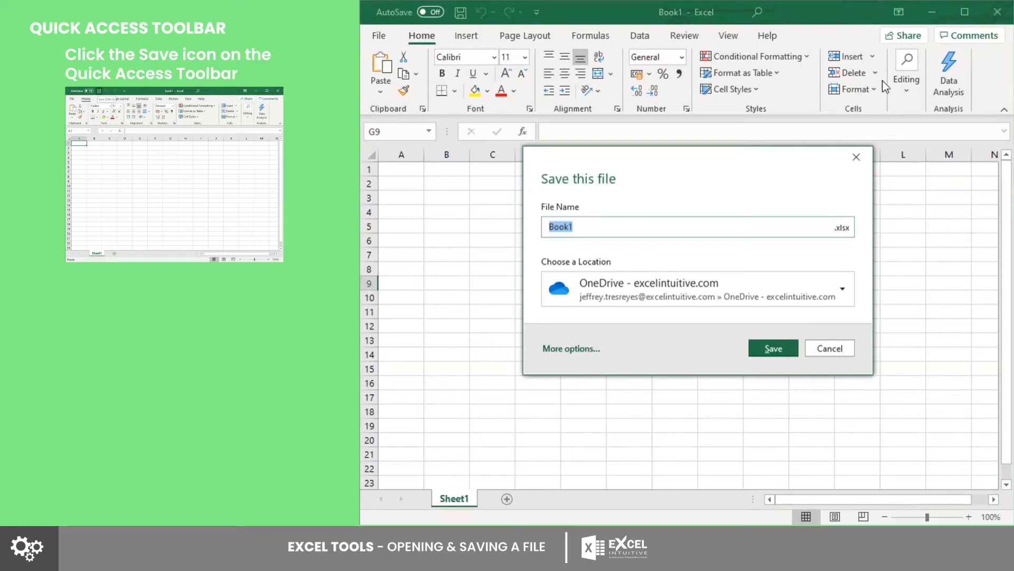
pyautogui.moveTo(914, 254)
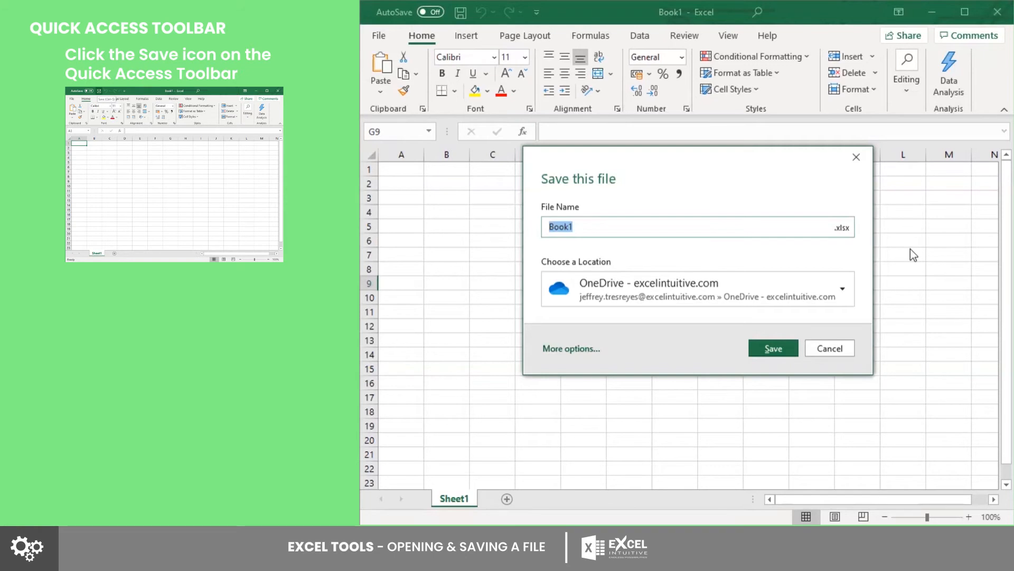
pyautogui.moveTo(865, 285)
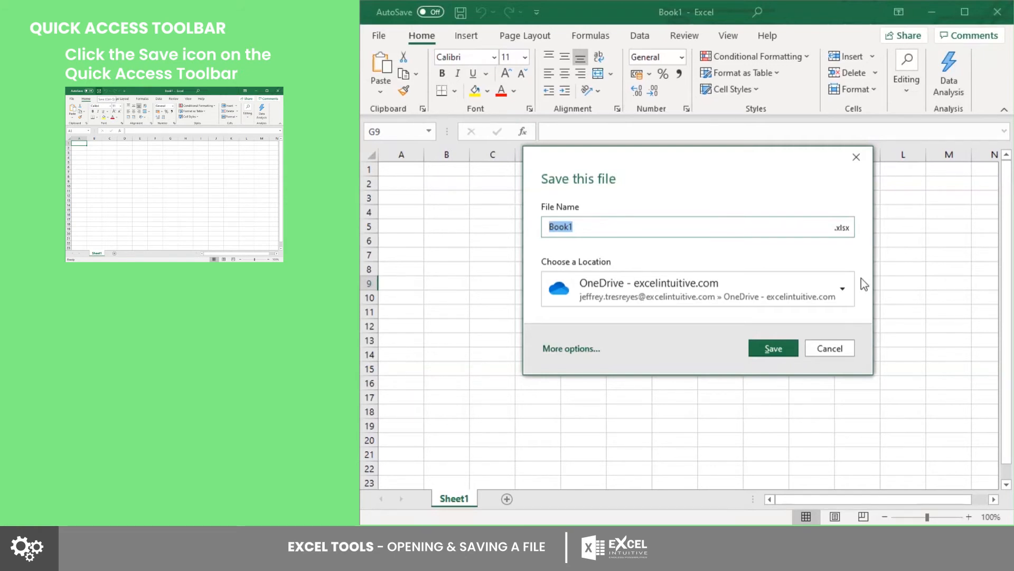
pyautogui.click(841, 289)
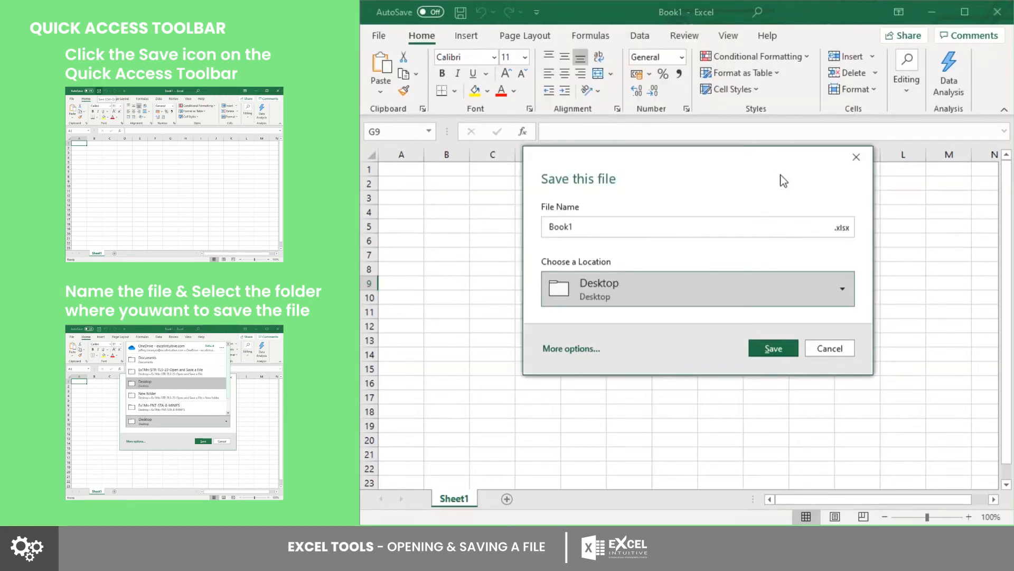
pyautogui.click(772, 349)
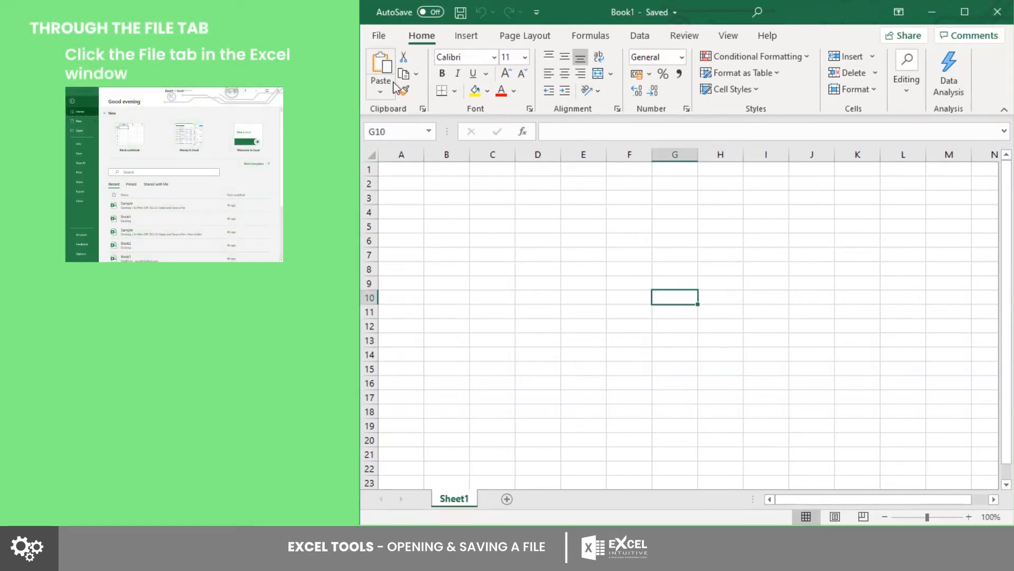
# - View Book2's Save As locations, then return to the blank sheet
pyautogui.click(378, 35)
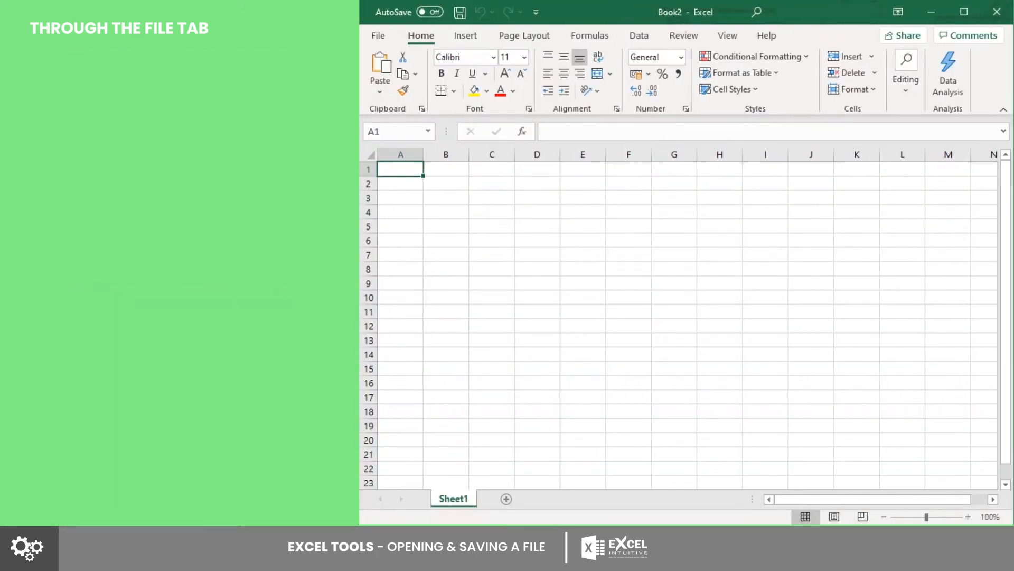
pyautogui.click(378, 35)
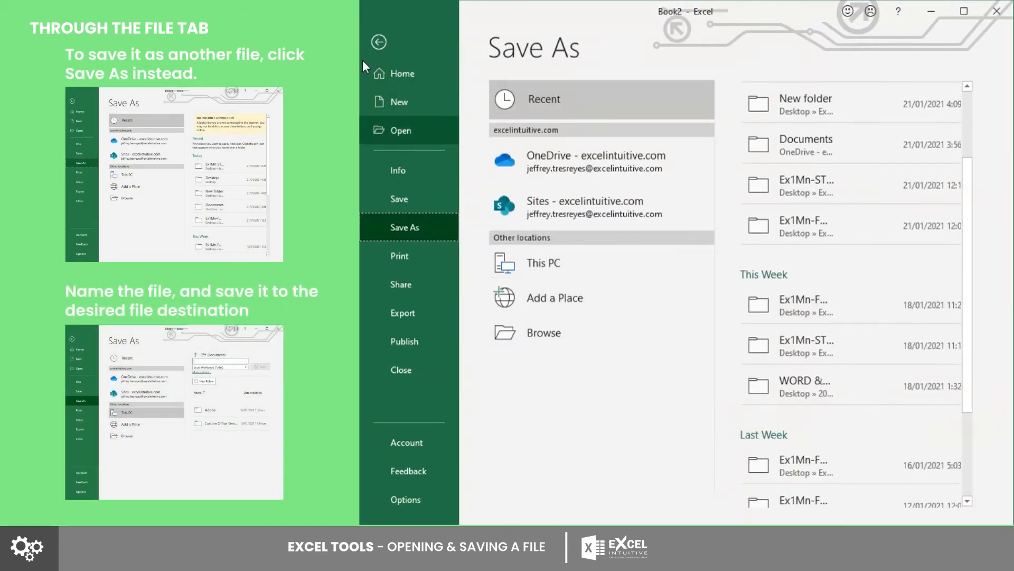
pyautogui.press('Escape')
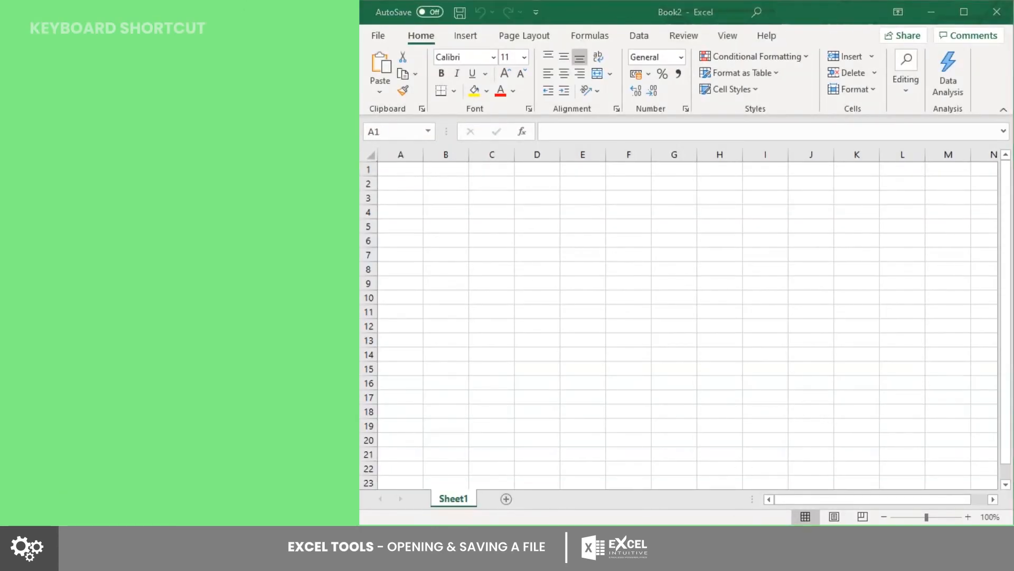
pyautogui.click(675, 298)
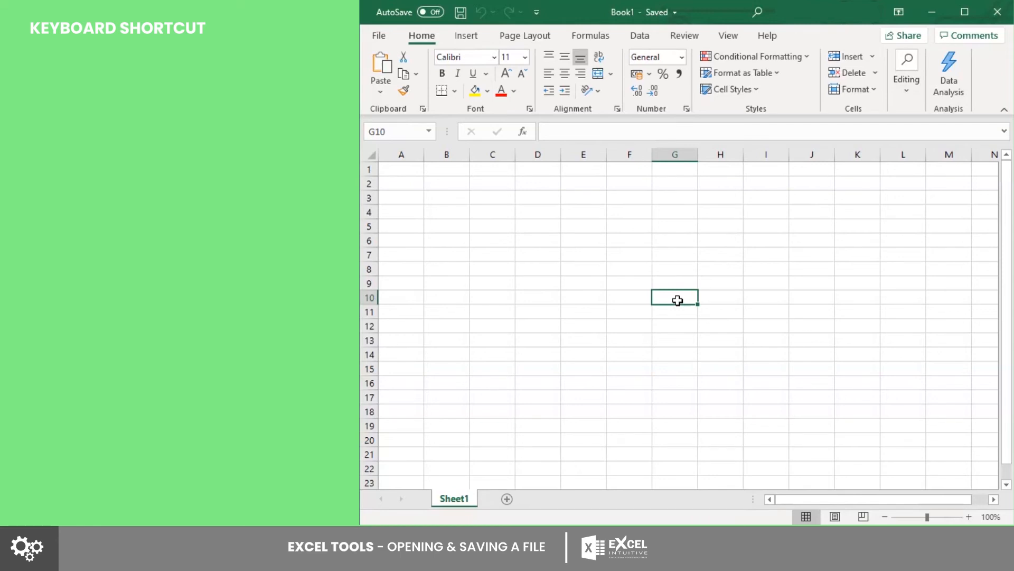
pyautogui.press('ctrl+s')
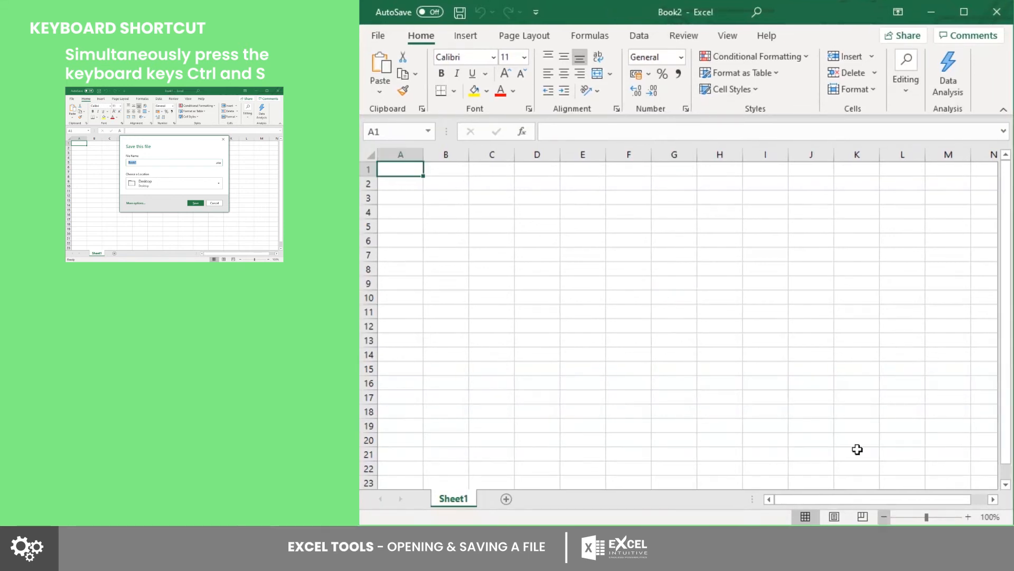
pyautogui.press('ctrl+s')
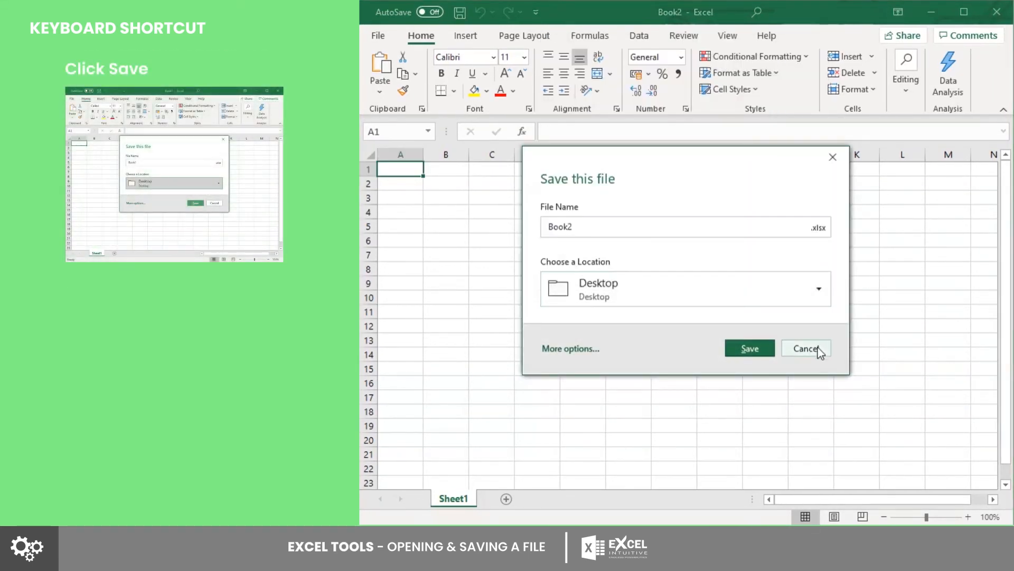
pyautogui.click(805, 348)
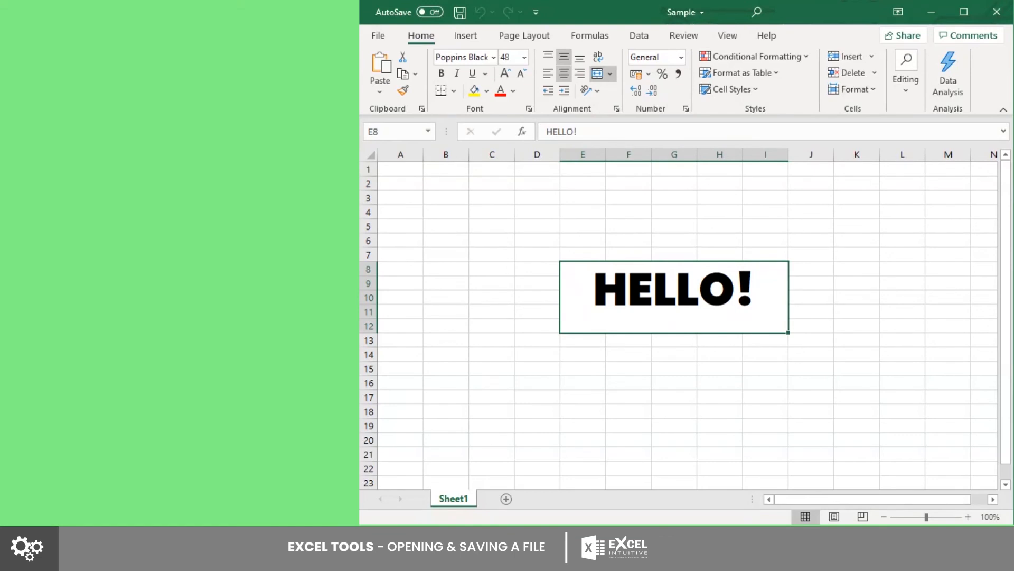
pyautogui.moveTo(757, 309)
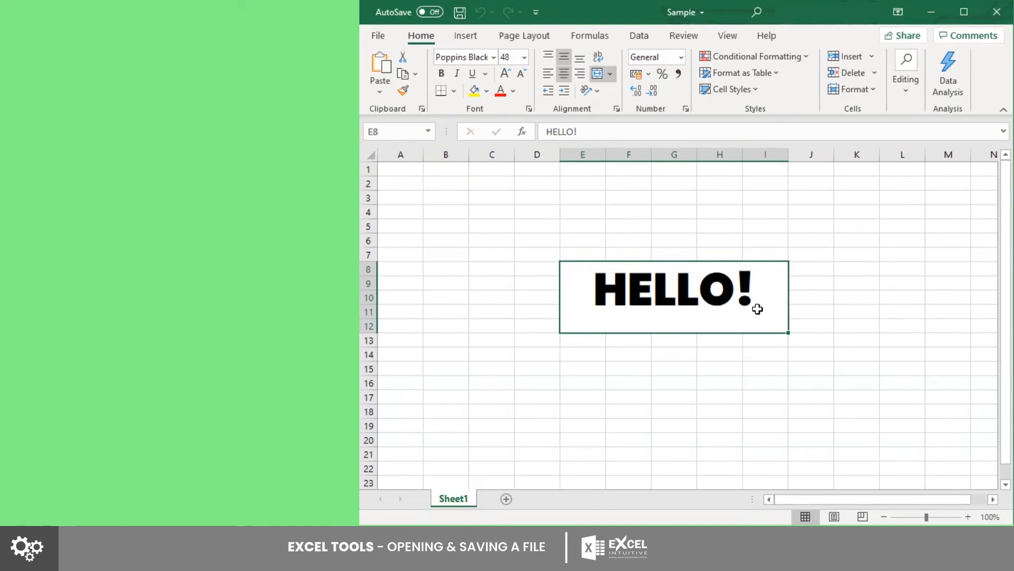